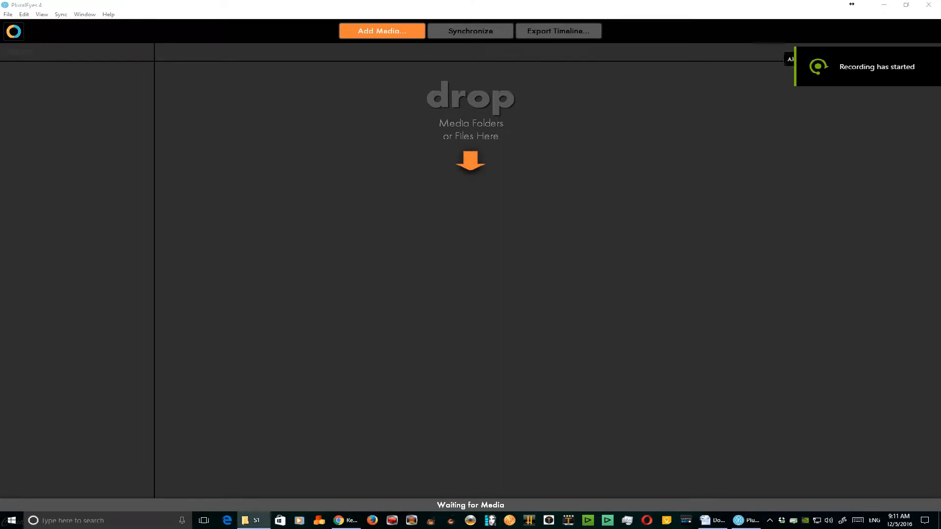
Import camera clips 1–3, then add clips 4–6 as further media.
{"action": "left_click", "coordinate": [470, 30]}
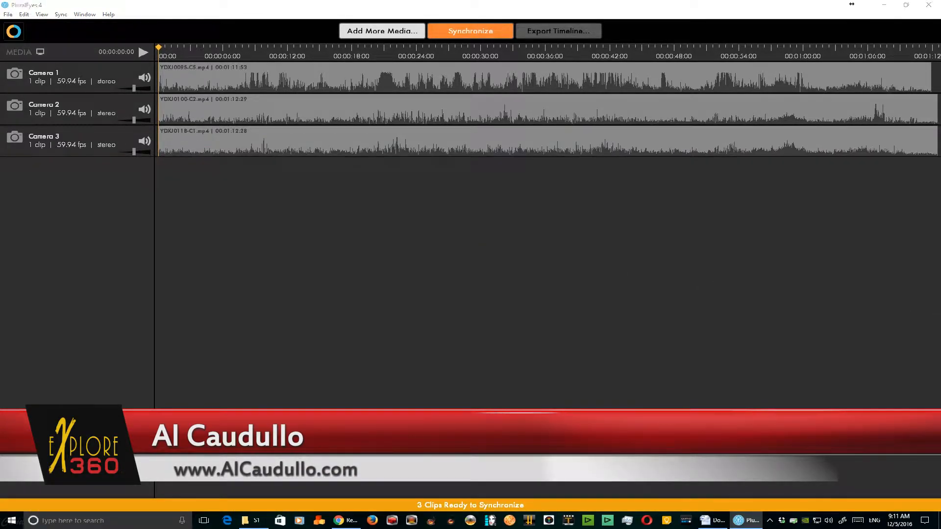
{"action": "left_click", "coordinate": [470, 31]}
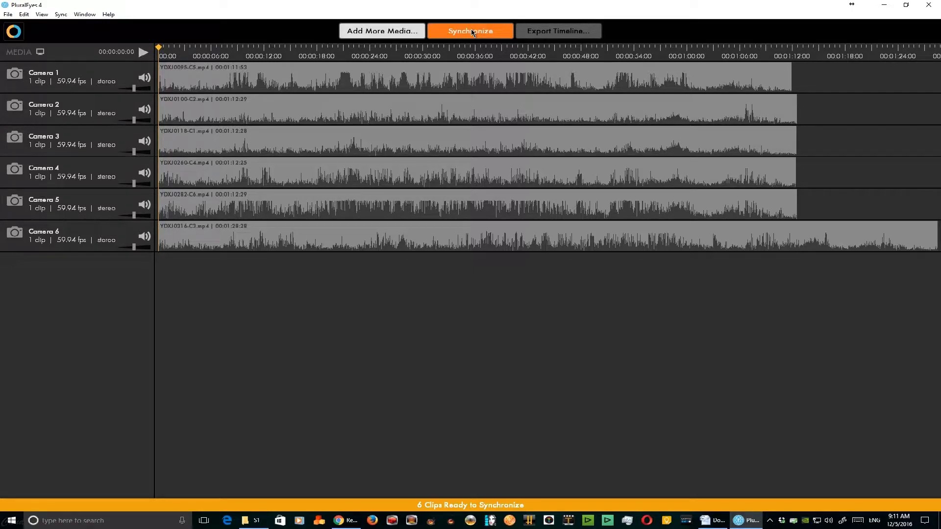
Synchronize the six clips by audio and preview the Camera 6 track.
{"action": "left_click", "coordinate": [470, 30]}
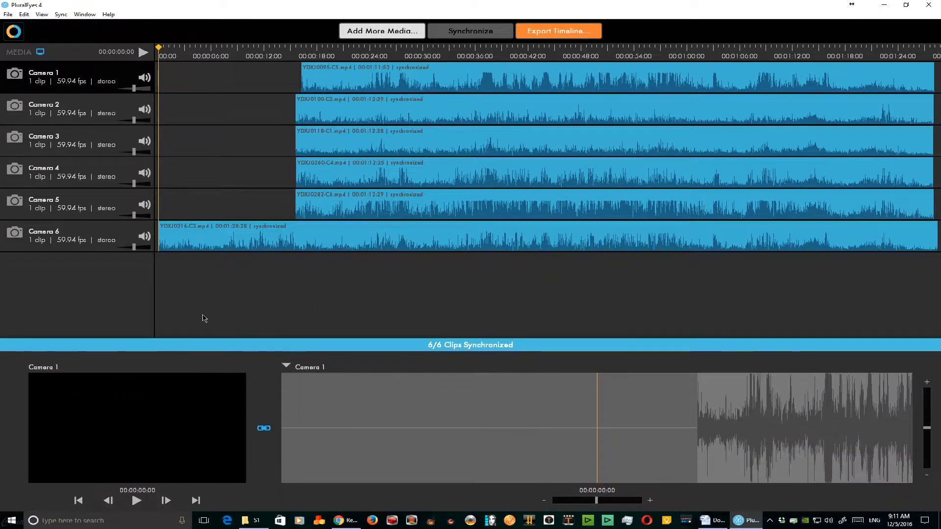
{"action": "left_click", "coordinate": [331, 49]}
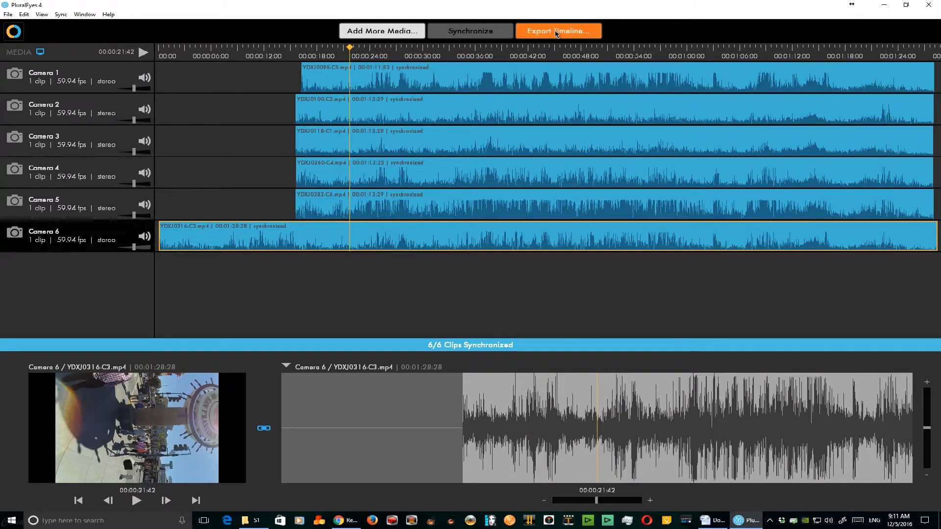
Open the Export Timeline dialog with its editing-program format list.
{"action": "left_click", "coordinate": [559, 31]}
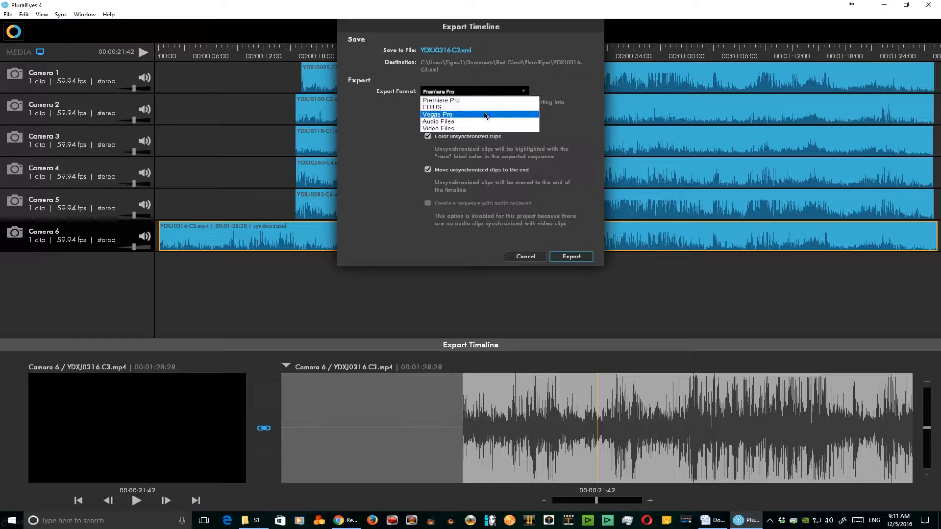
{"action": "mouse_move", "coordinate": [510, 94]}
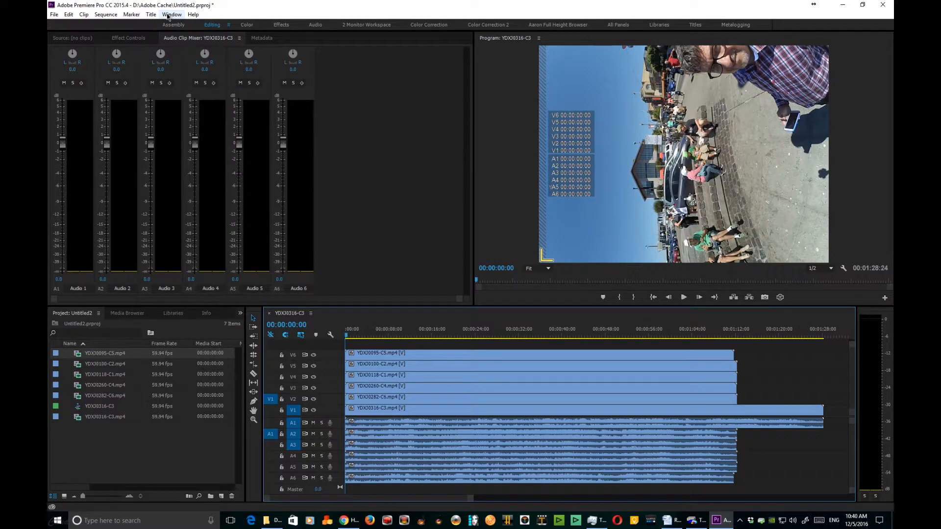
Open the PluralEyes 4 extension panel from the Window menu and synchronize the sequence.
{"action": "left_click", "coordinate": [172, 15]}
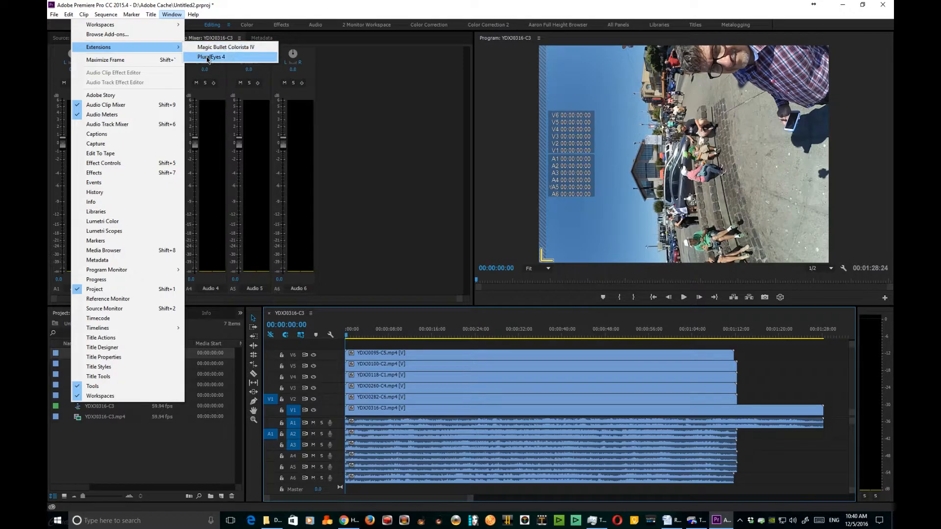
{"action": "left_click", "coordinate": [210, 57]}
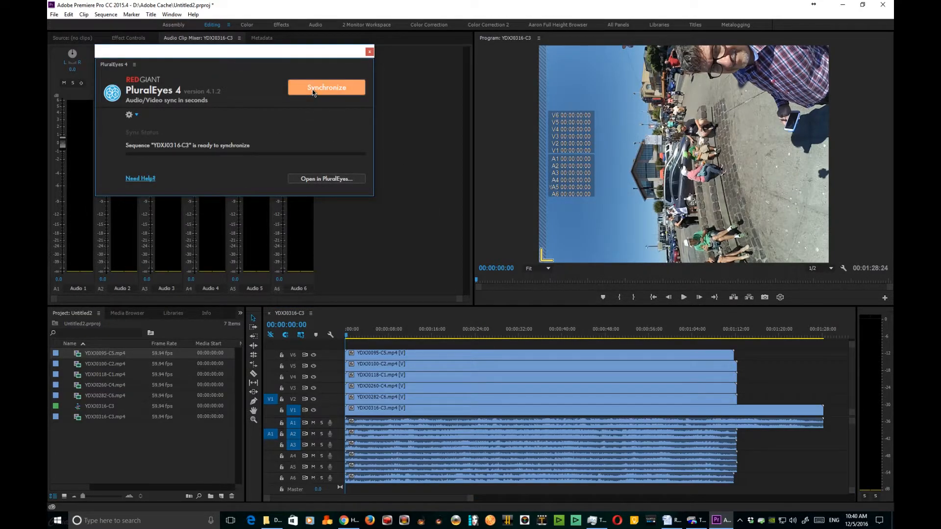
{"action": "left_click", "coordinate": [326, 88]}
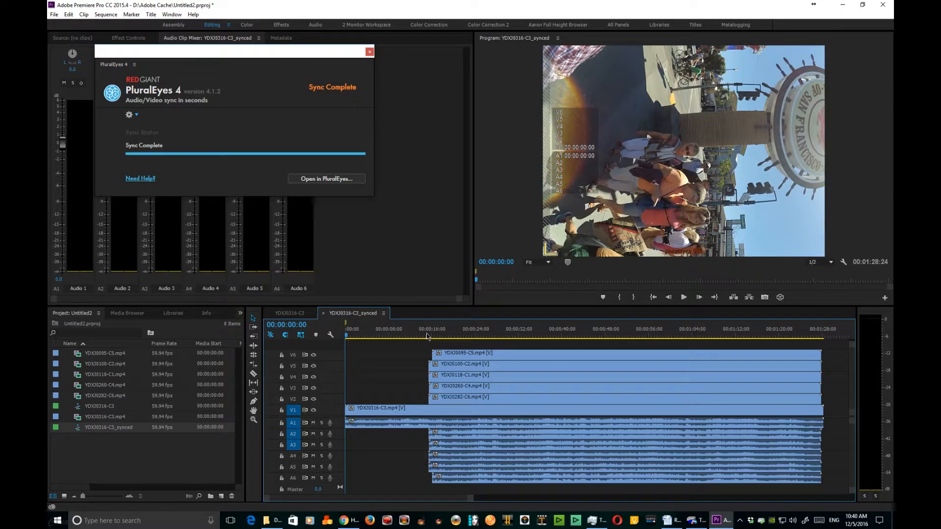
Close the PluralEyes panel and cue the playhead where the later clips begin.
{"action": "left_click", "coordinate": [434, 334]}
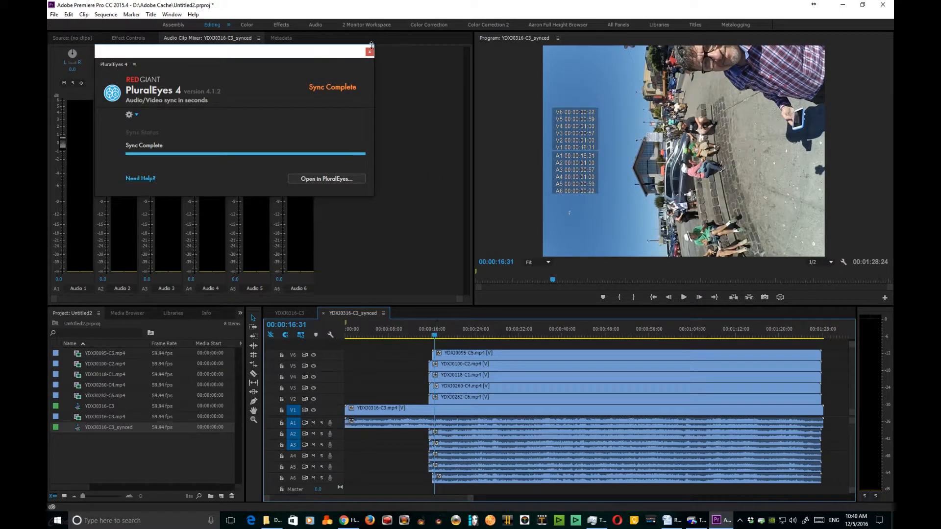
{"action": "left_click", "coordinate": [369, 52]}
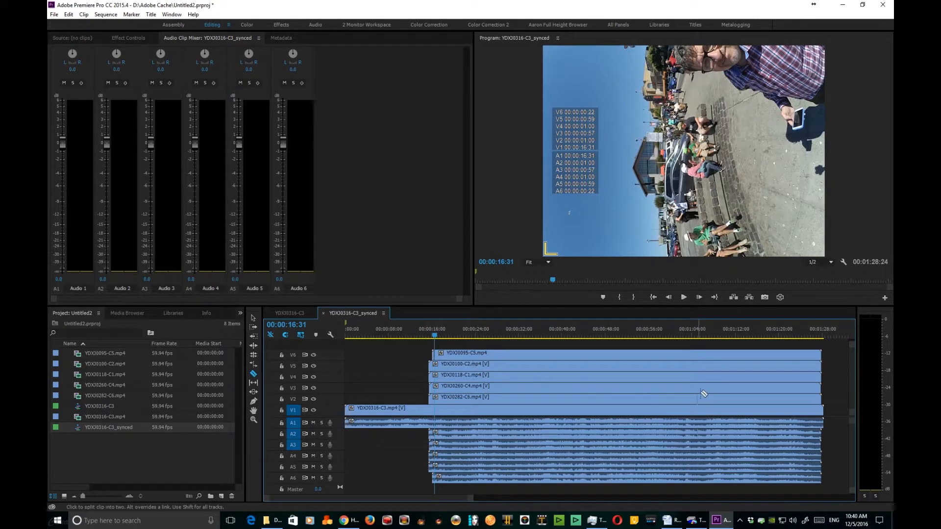
{"action": "mouse_move", "coordinate": [819, 357]}
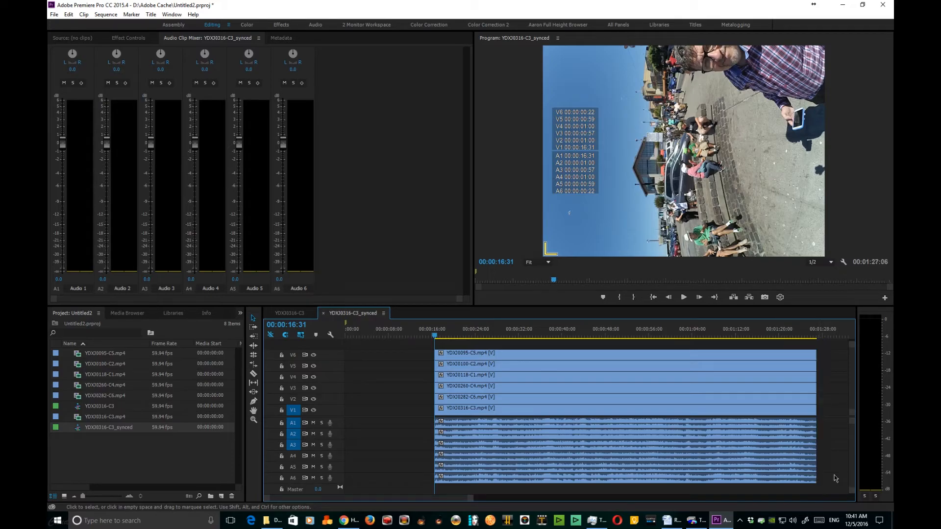
{"action": "left_click", "coordinate": [467, 336]}
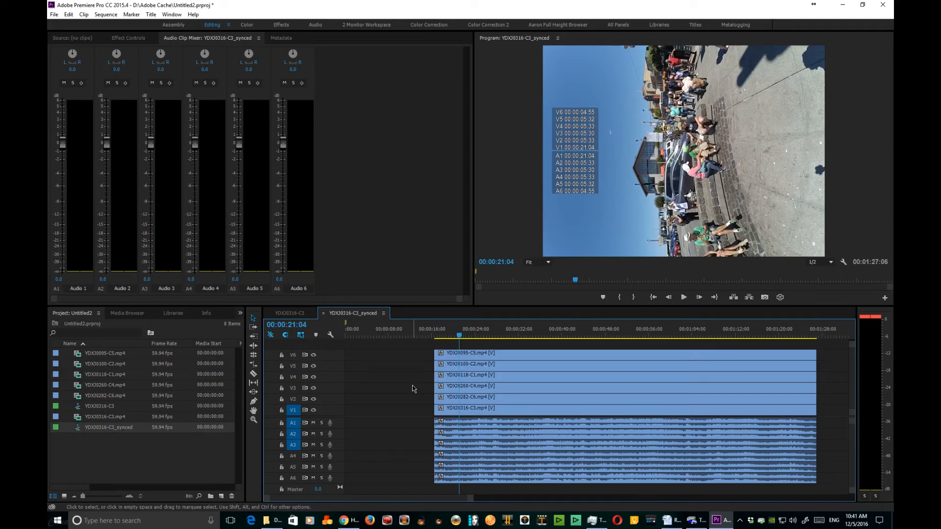
{"action": "mouse_move", "coordinate": [416, 388]}
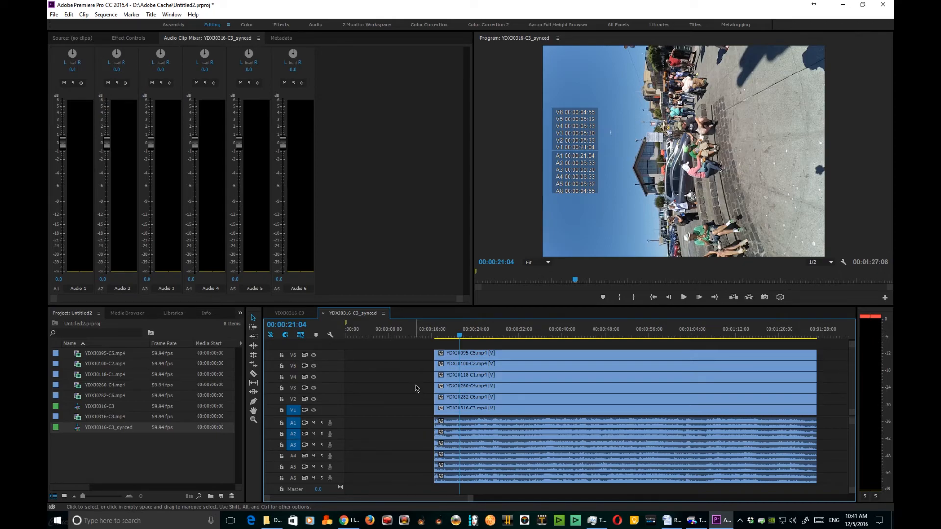